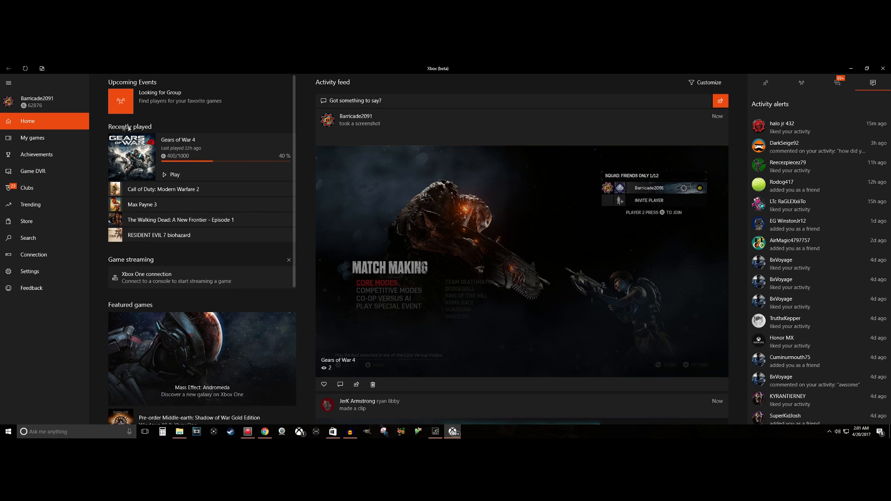
{"action": "mouse_move", "coordinate": [390, 169]}
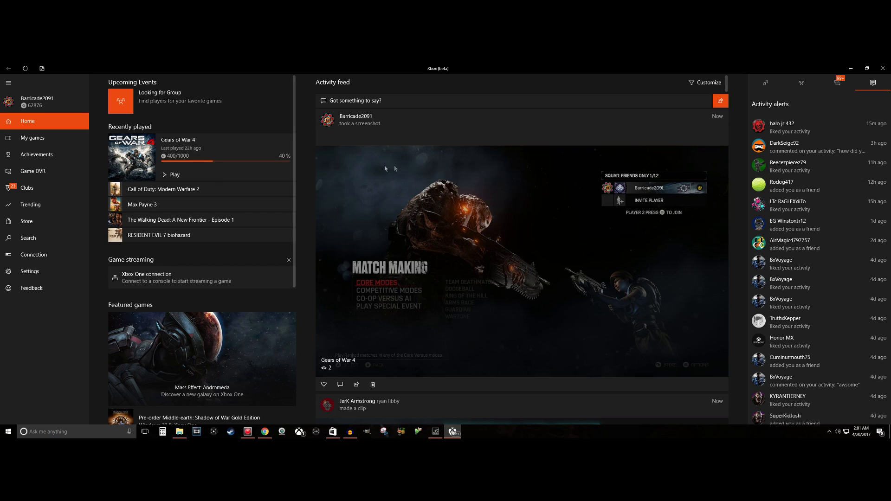
Open your own profile from the gamertag and gear-and-B gamerpic in the sidebar
{"action": "left_click", "coordinate": [37, 101]}
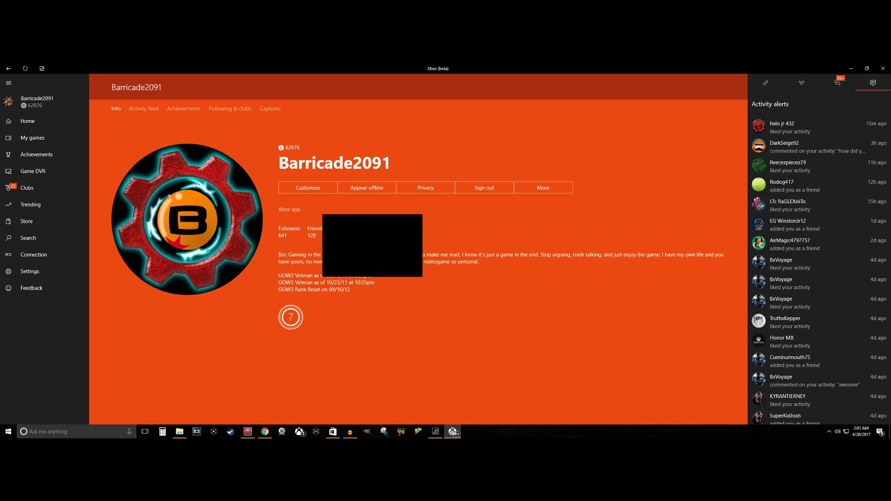
{"action": "mouse_move", "coordinate": [236, 169]}
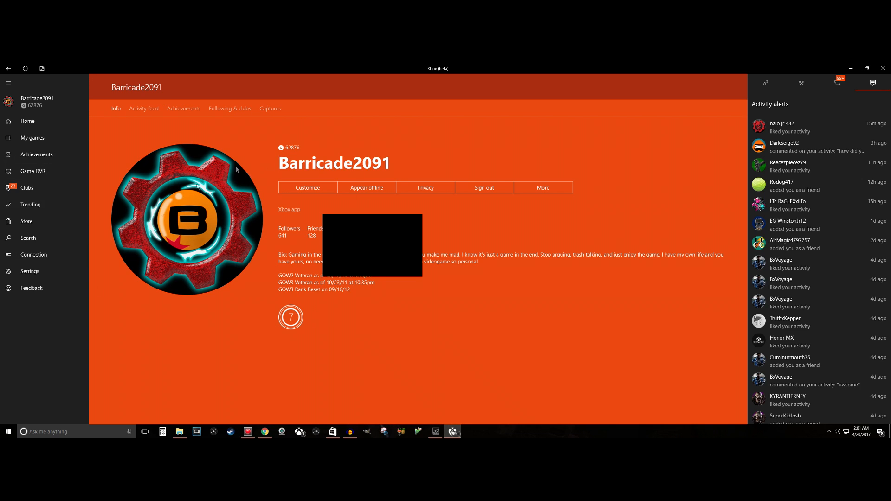
{"action": "mouse_move", "coordinate": [118, 311]}
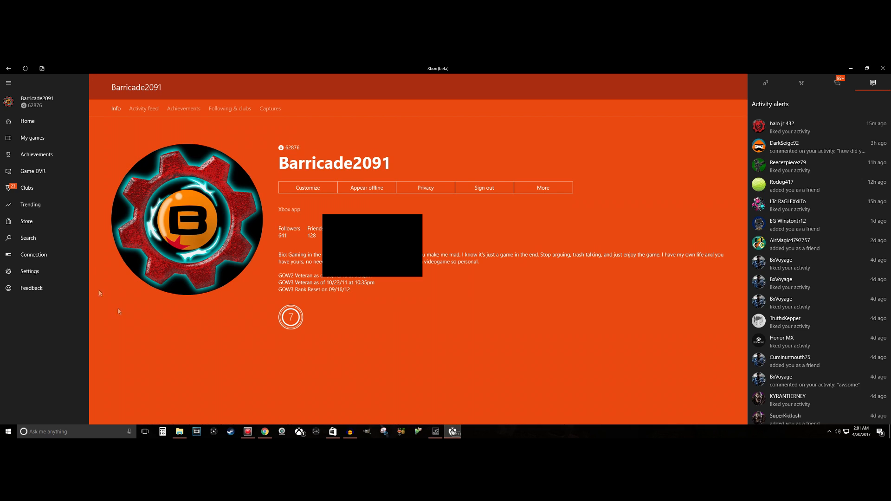
{"action": "mouse_move", "coordinate": [306, 258]}
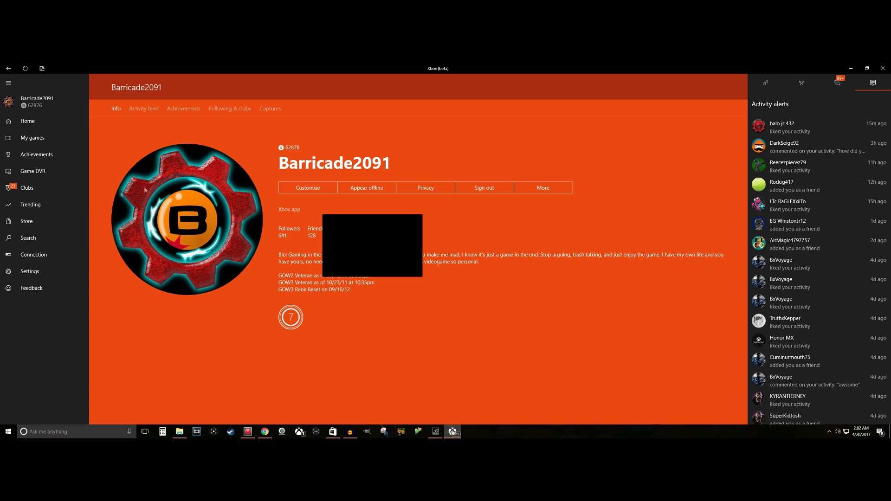
{"action": "mouse_move", "coordinate": [222, 217]}
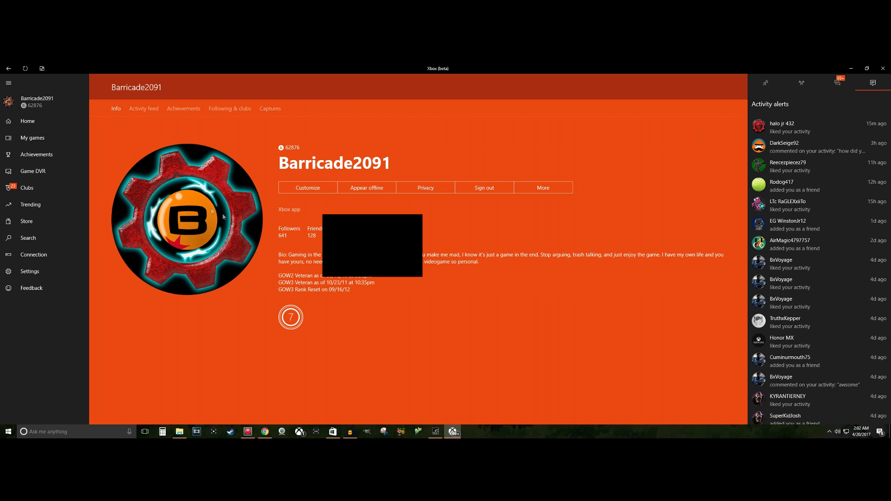
{"action": "mouse_move", "coordinate": [215, 225]}
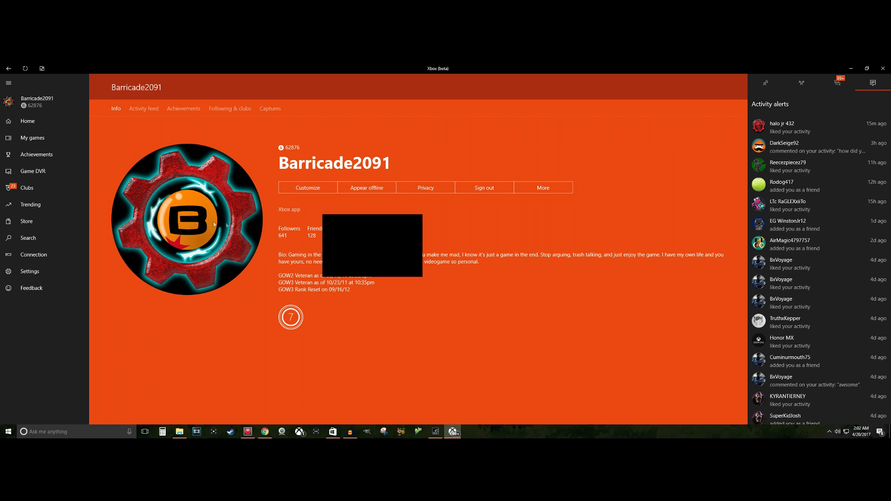
{"action": "mouse_move", "coordinate": [27, 121]}
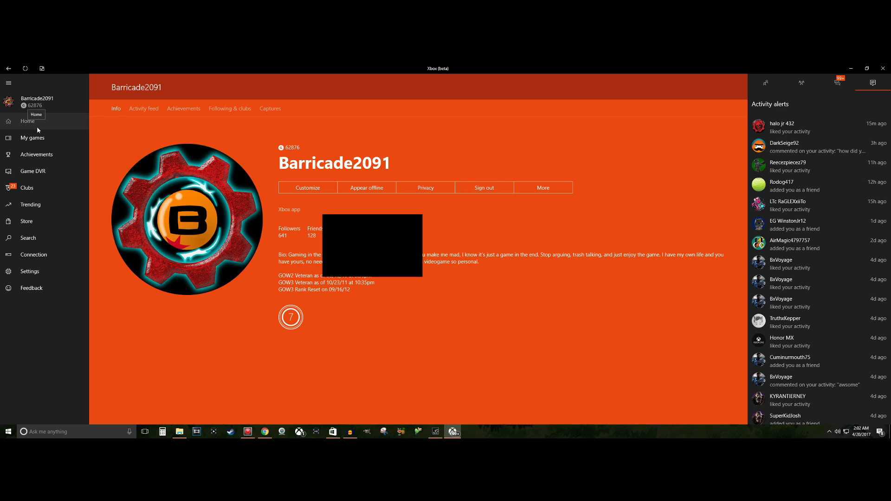
{"action": "mouse_move", "coordinate": [438, 400]}
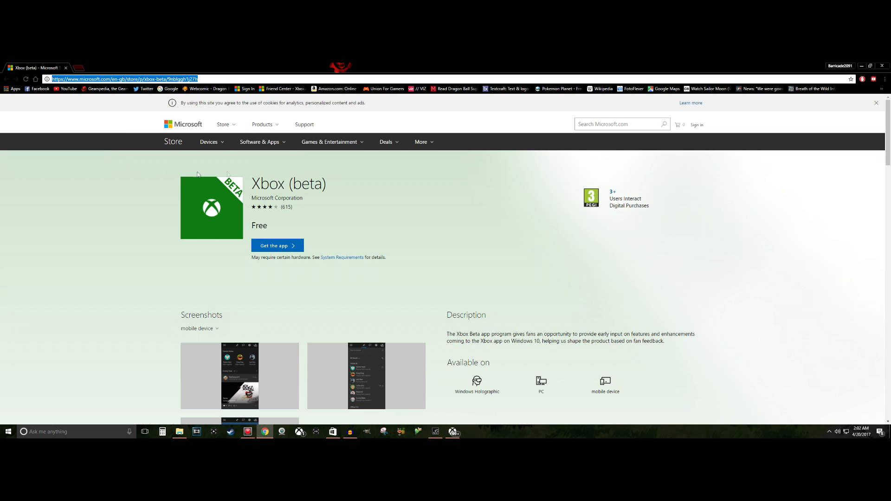
{"action": "mouse_move", "coordinate": [278, 230]}
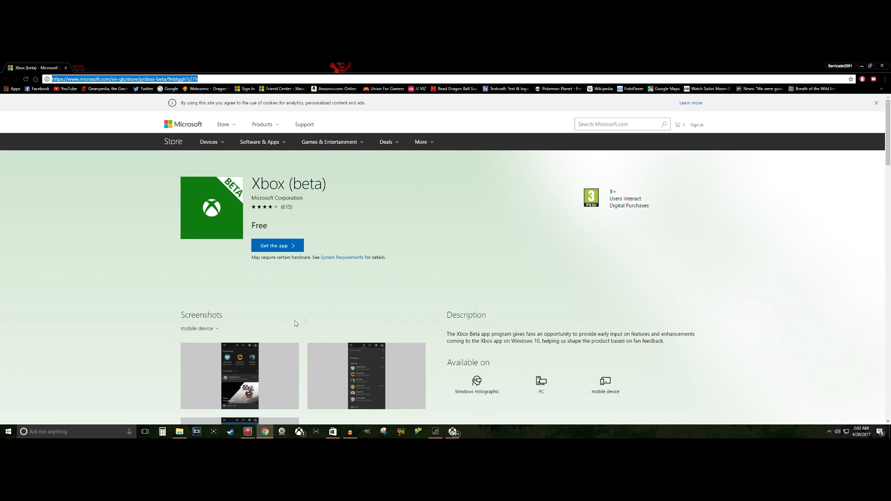
{"action": "mouse_move", "coordinate": [342, 368]}
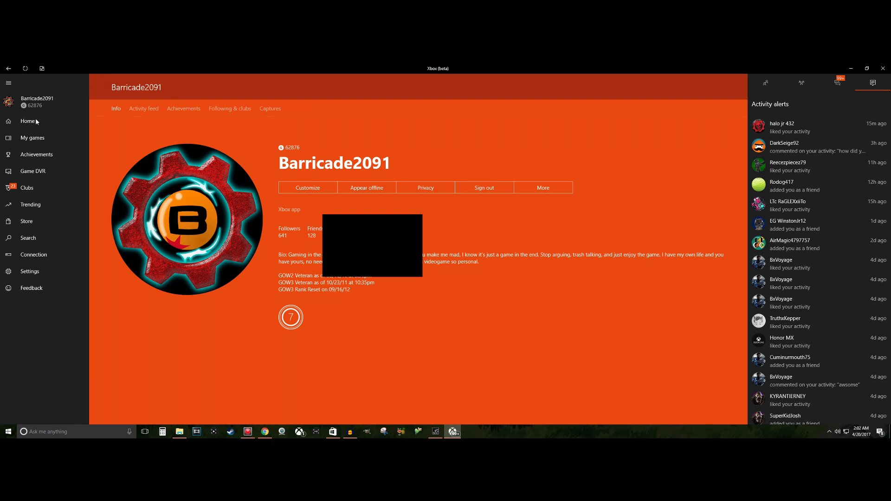
{"action": "mouse_move", "coordinate": [28, 121]}
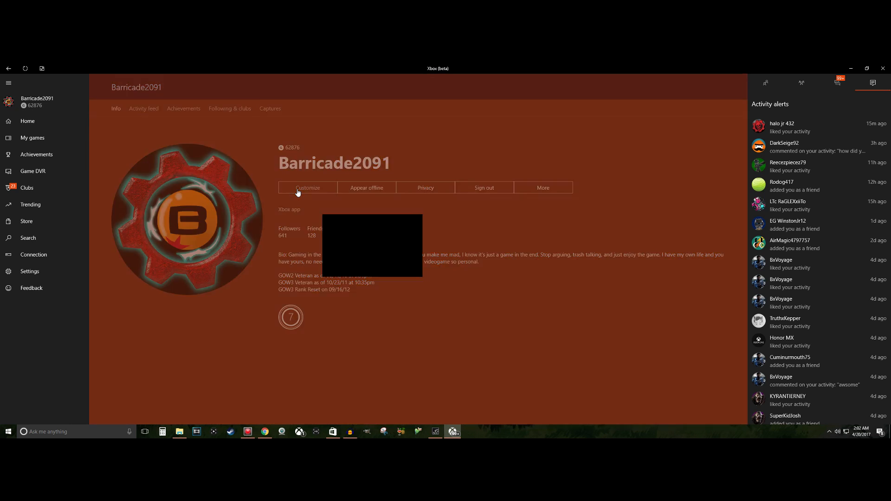
Start profile customization, then dismiss the Edit your picture dialog without changing the gamerpic
{"action": "left_click", "coordinate": [307, 188]}
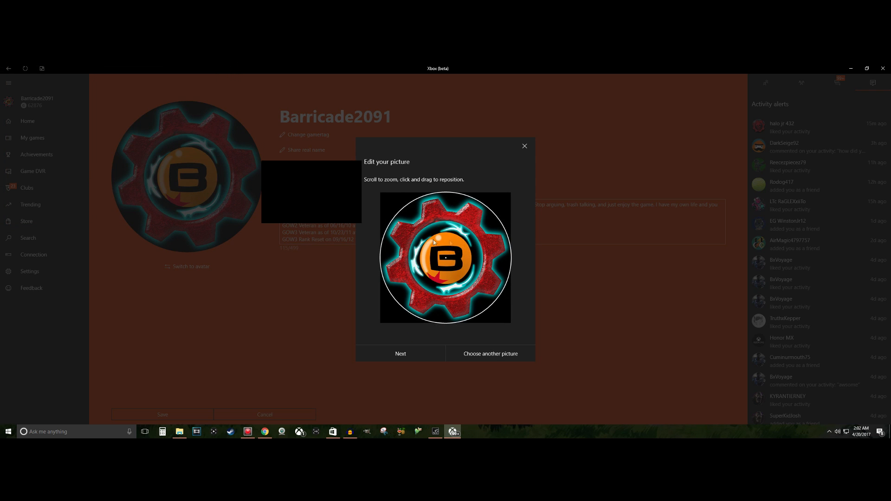
{"action": "mouse_move", "coordinate": [510, 187]}
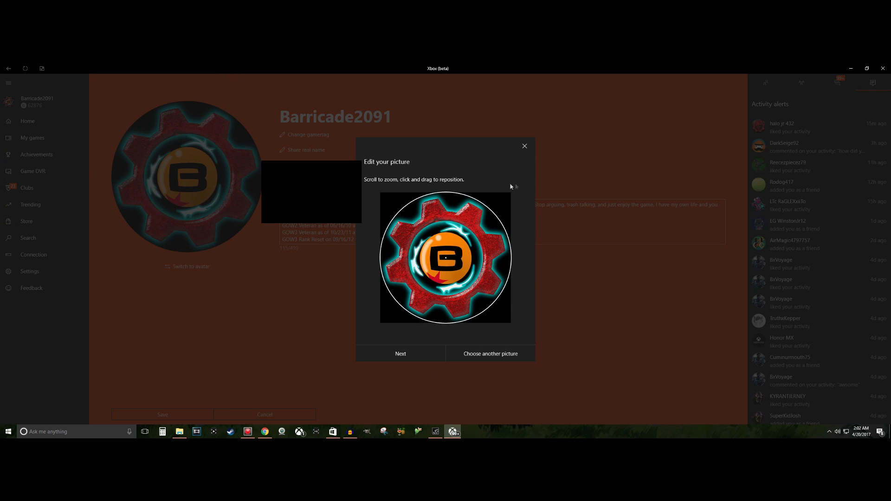
{"action": "mouse_move", "coordinate": [521, 155]}
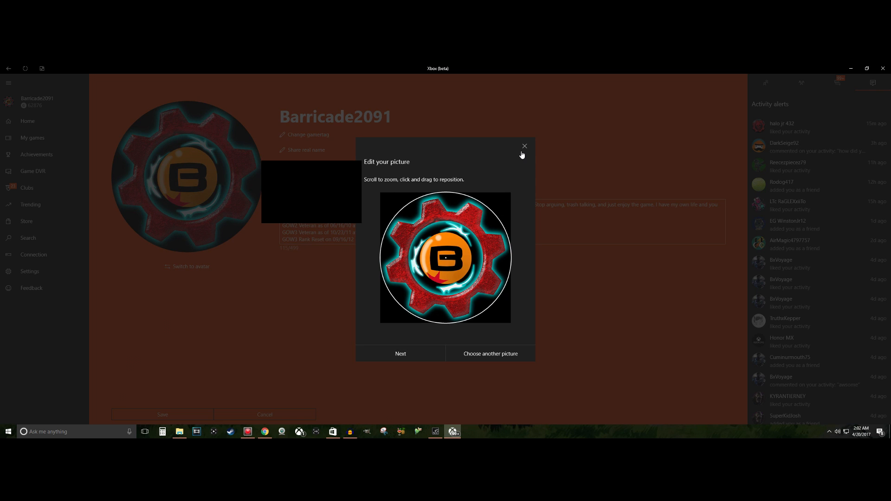
{"action": "left_click", "coordinate": [524, 146]}
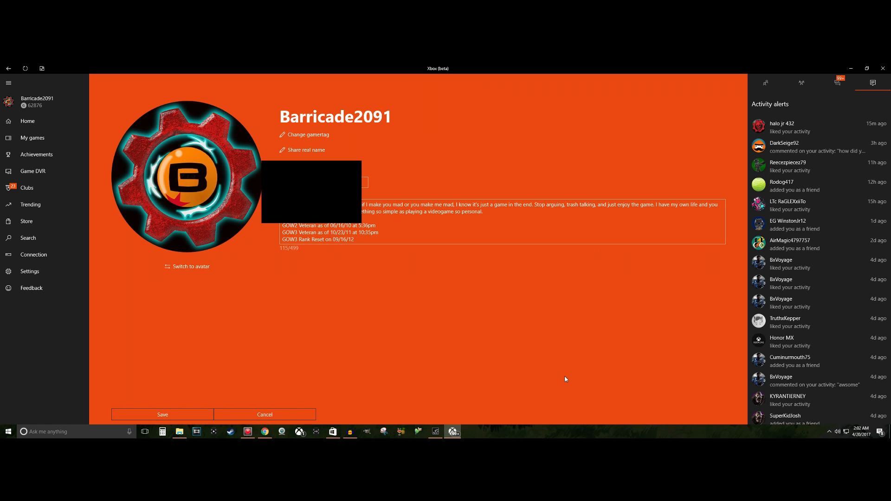
{"action": "mouse_move", "coordinate": [320, 399]}
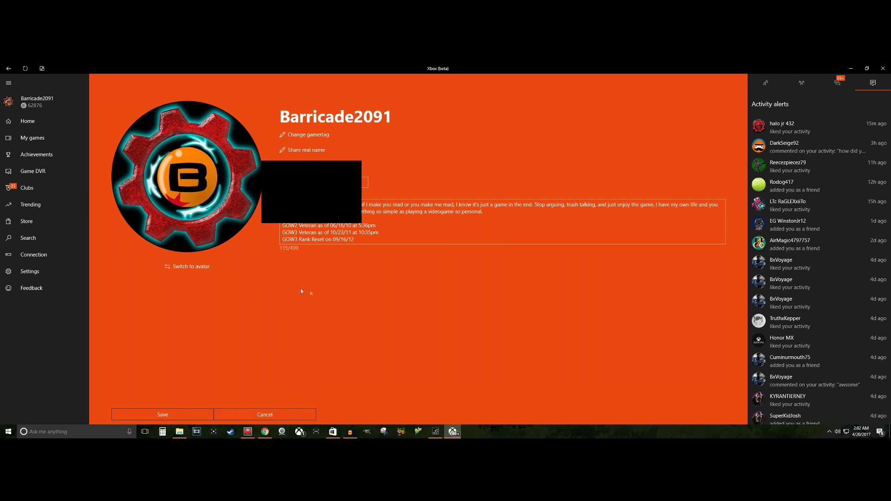
{"action": "mouse_move", "coordinate": [380, 255]}
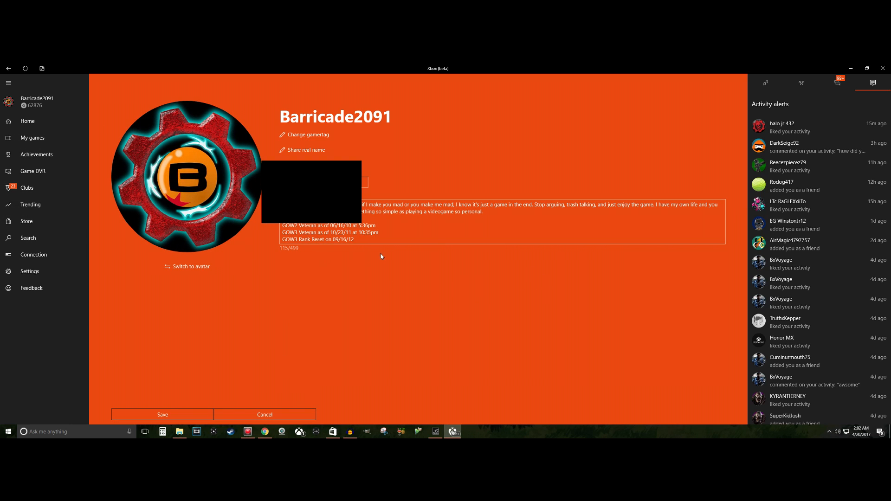
{"action": "mouse_move", "coordinate": [27, 121]}
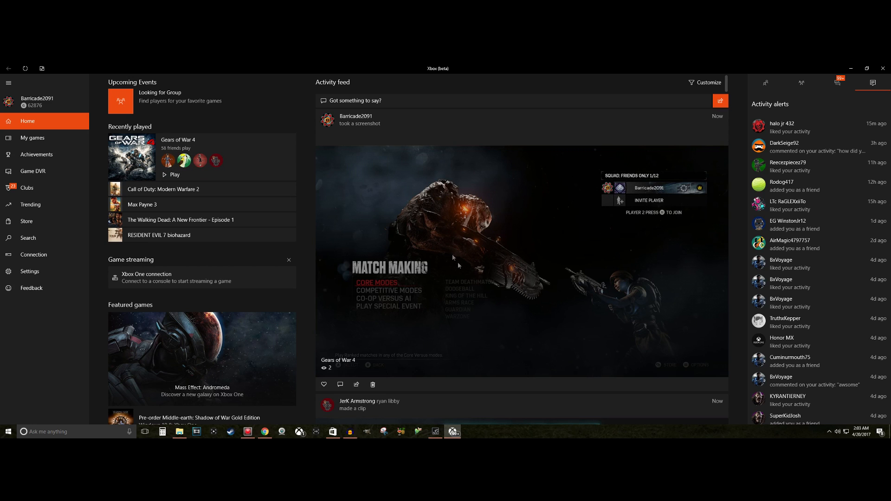
{"action": "mouse_move", "coordinate": [526, 273]}
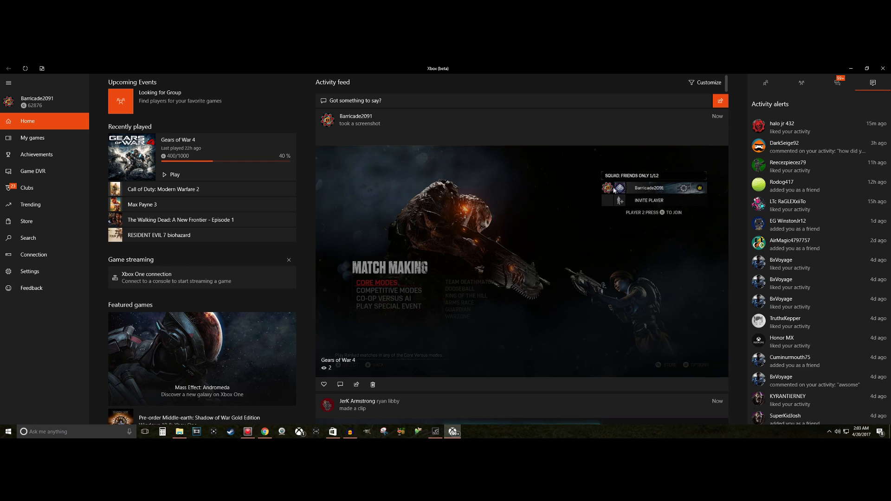
{"action": "mouse_move", "coordinate": [625, 194]}
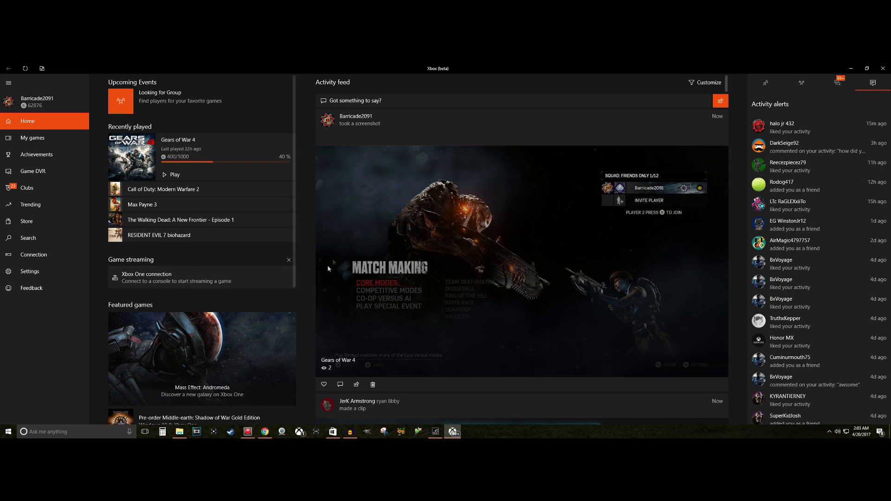
{"action": "mouse_move", "coordinate": [579, 325]}
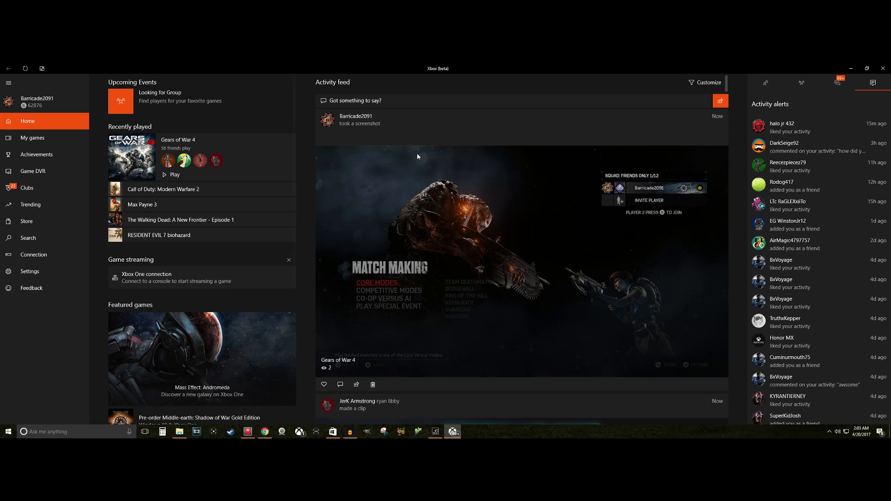
{"action": "mouse_move", "coordinate": [564, 177]}
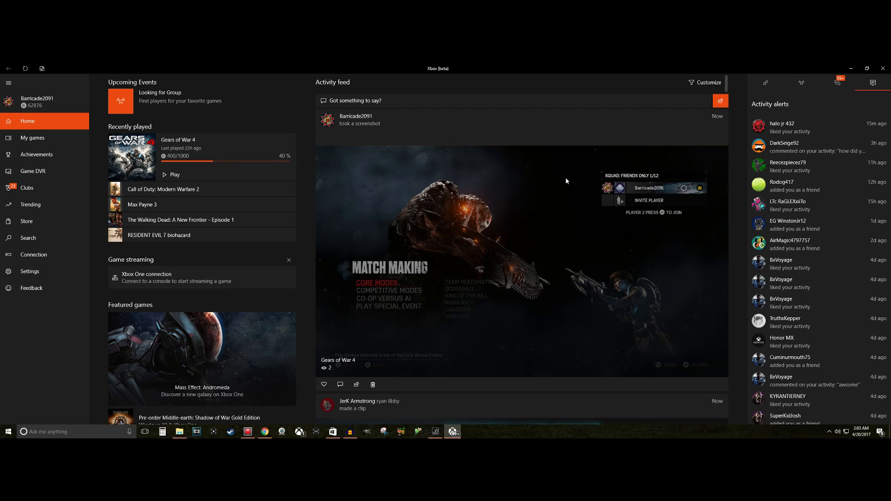
{"action": "mouse_move", "coordinate": [438, 344]}
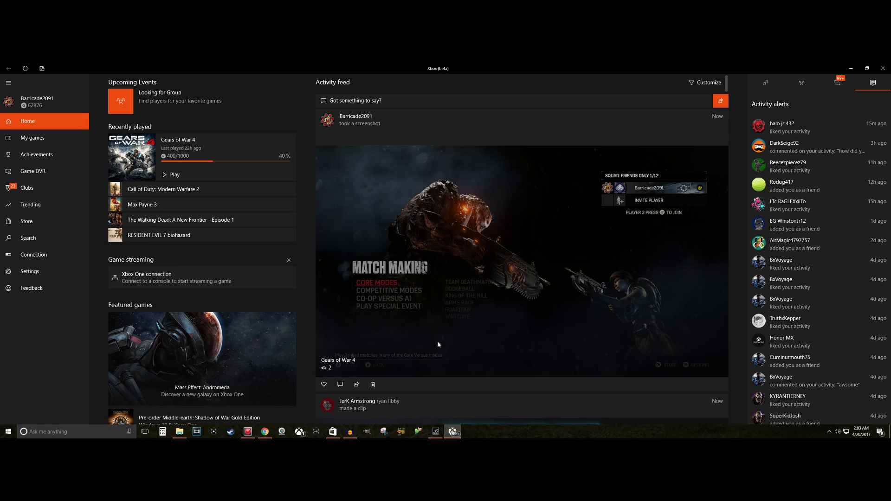